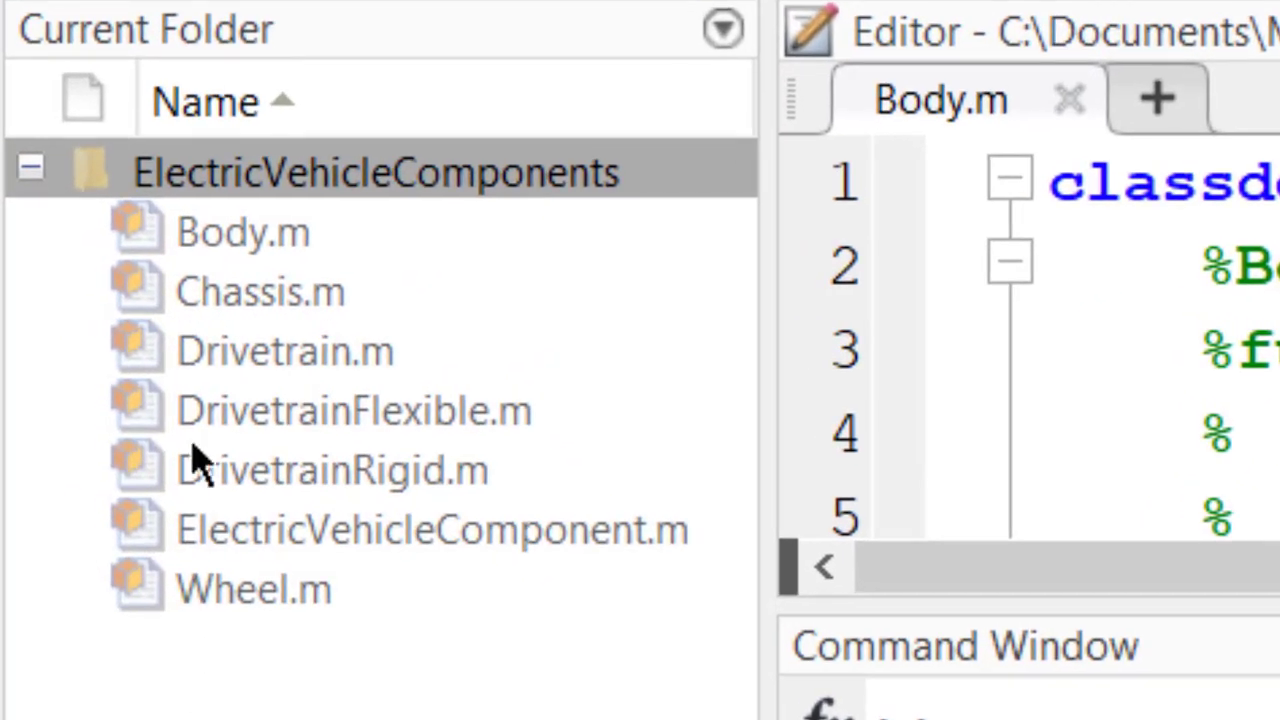
# - Add the ElectricVehicleComponents folder to the MATLAB path from its context menu
pyautogui.click(375, 172)
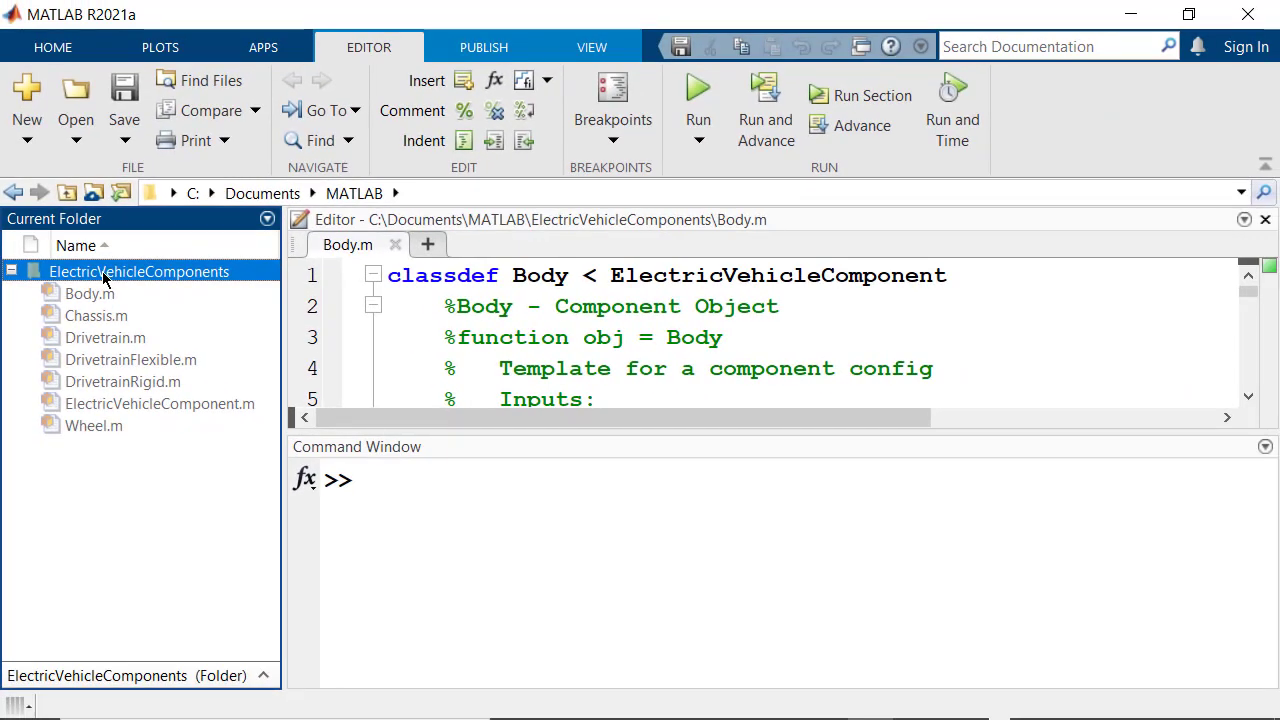
pyautogui.rightClick(138, 271)
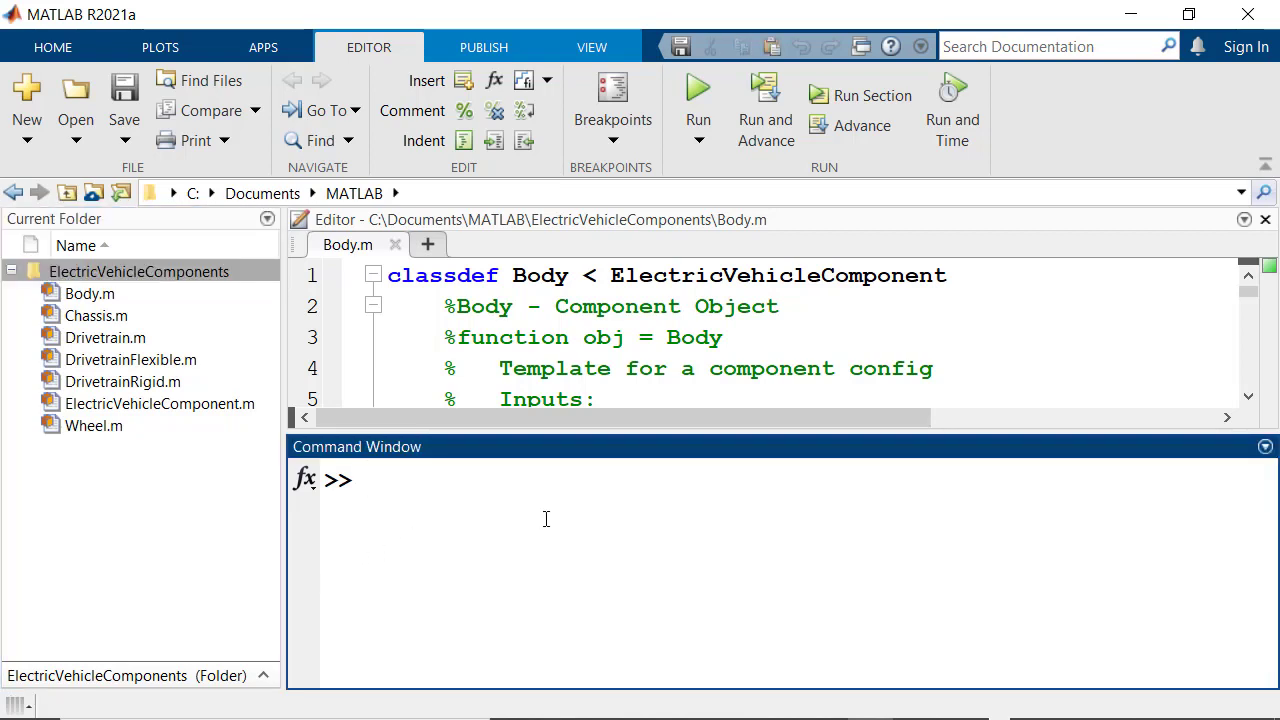
# - Run matlab.diagram.ClassViewer("Folders","ElectricVehicleComponents") to launch the class diagram
pyautogui.write('matlab.')
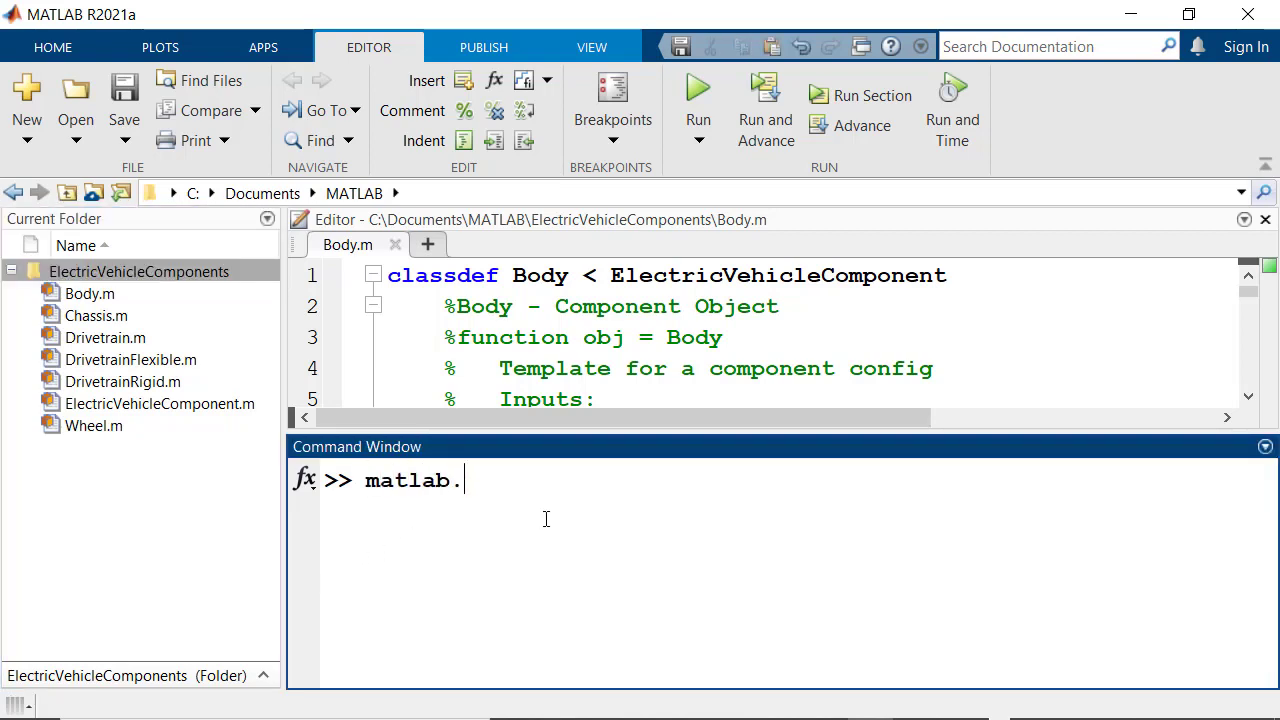
pyautogui.write('diagram.C')
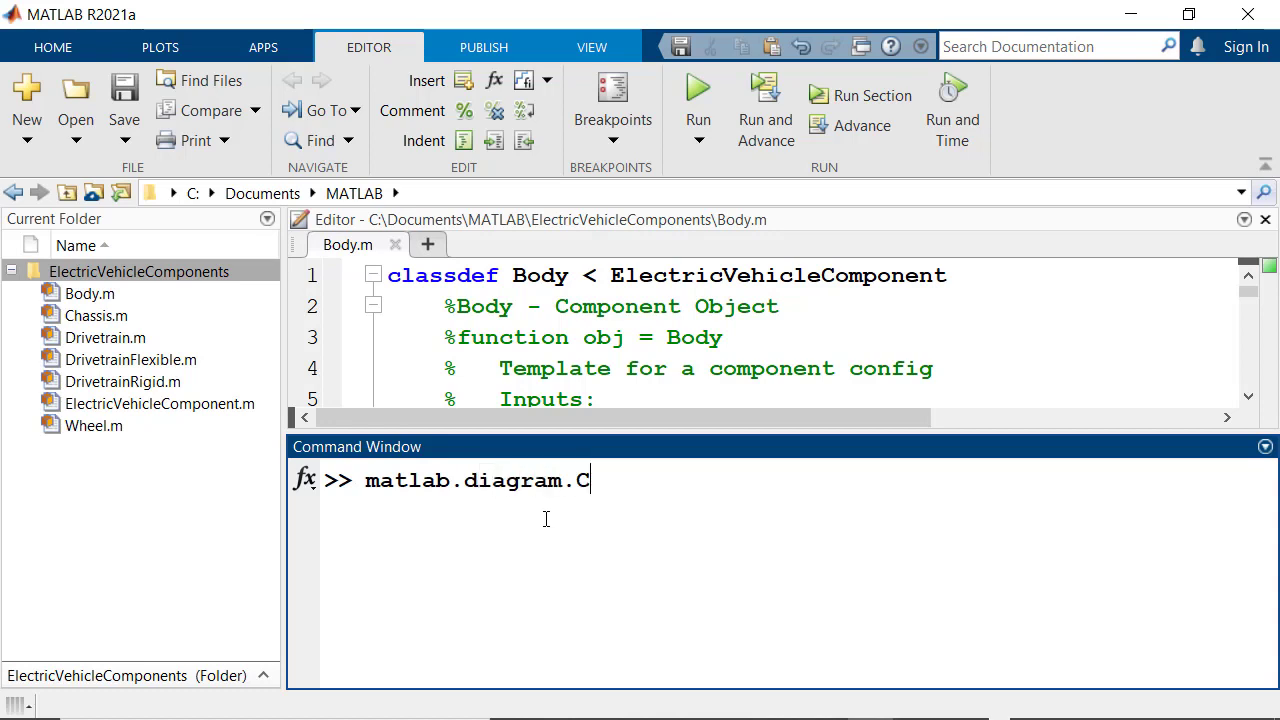
pyautogui.write('lassViewer(')
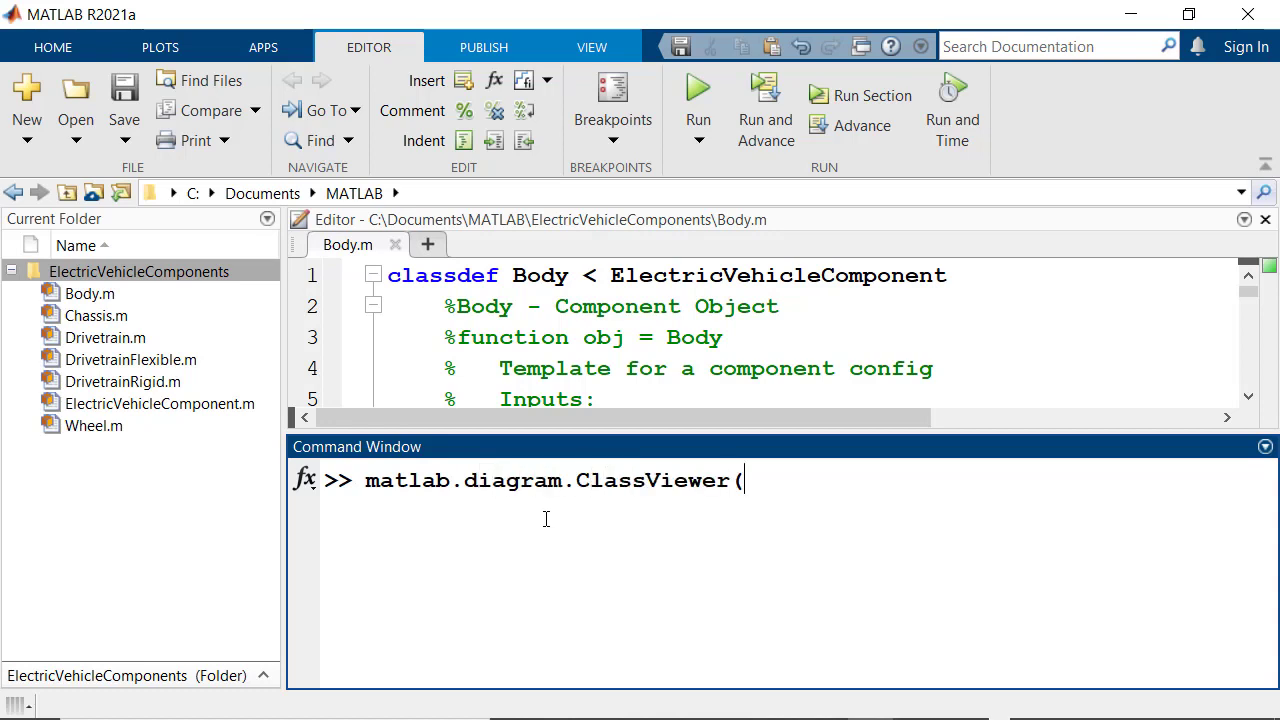
pyautogui.write('"Folders"')
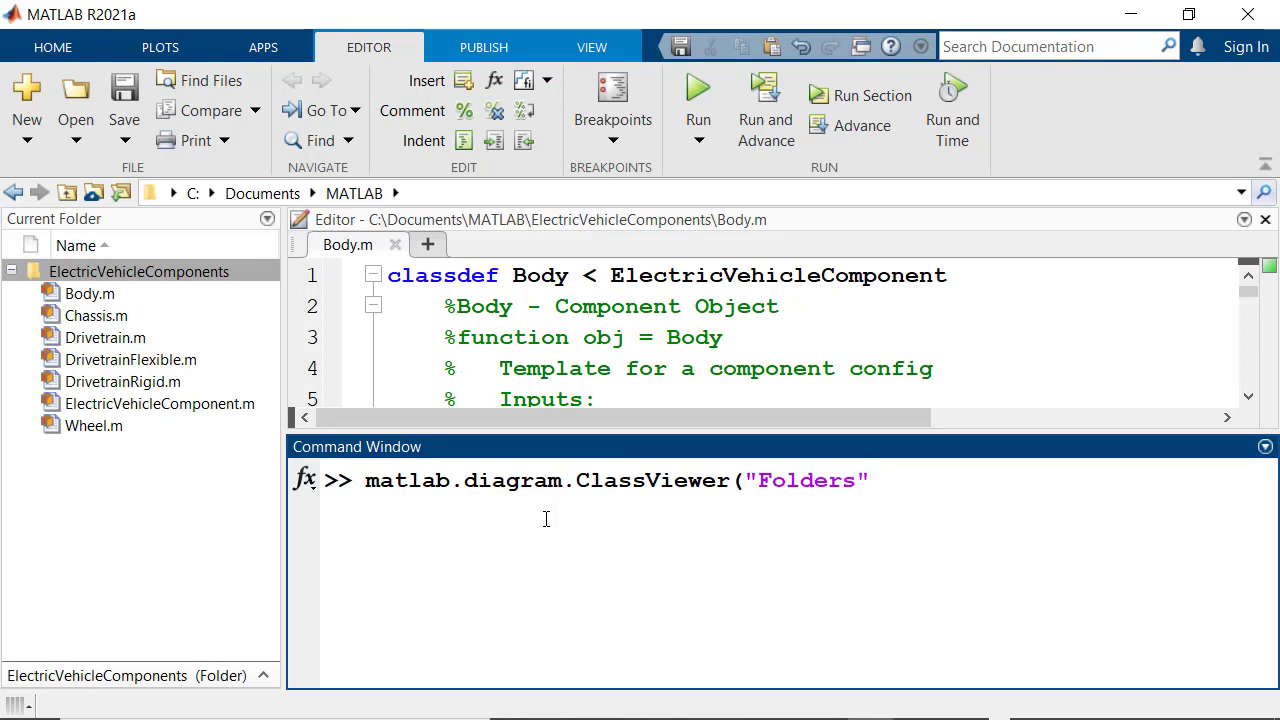
pyautogui.write(',"ElectricVehicleComponents\\')
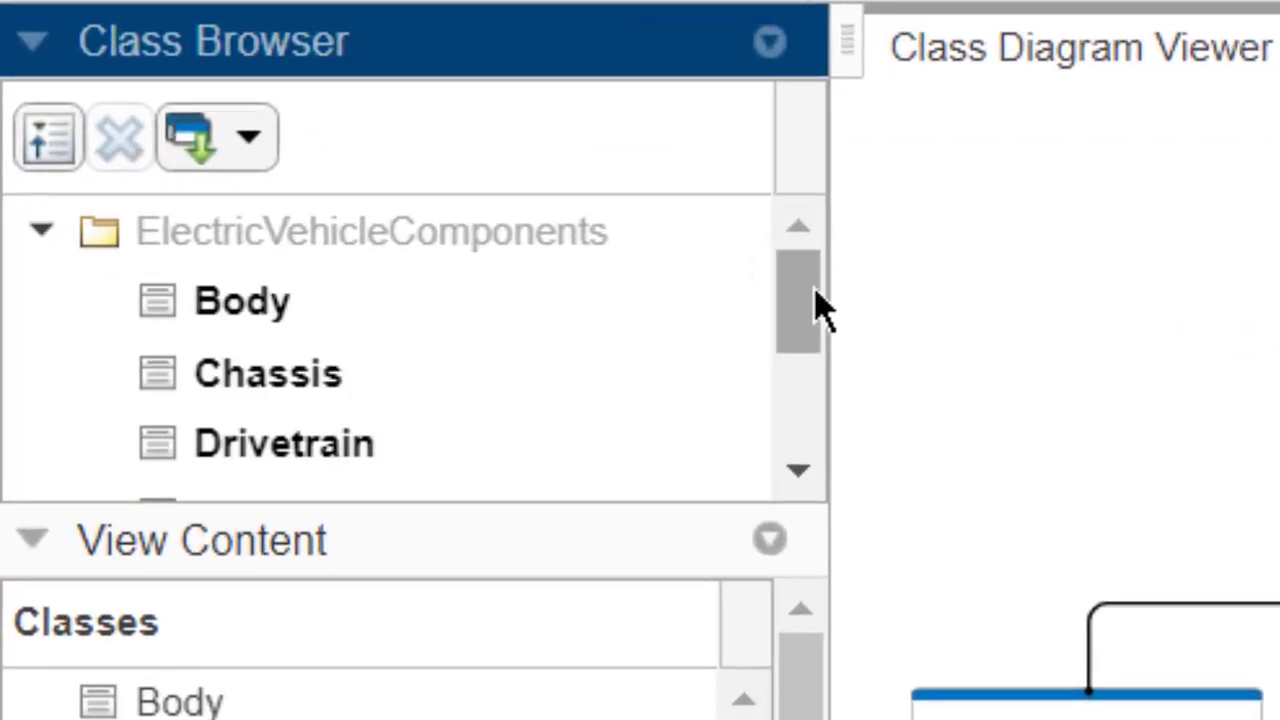
# - Scroll the Class Browser and diagram to reveal the seven subclasses and the two Drivetrain variants
pyautogui.scroll(-3)
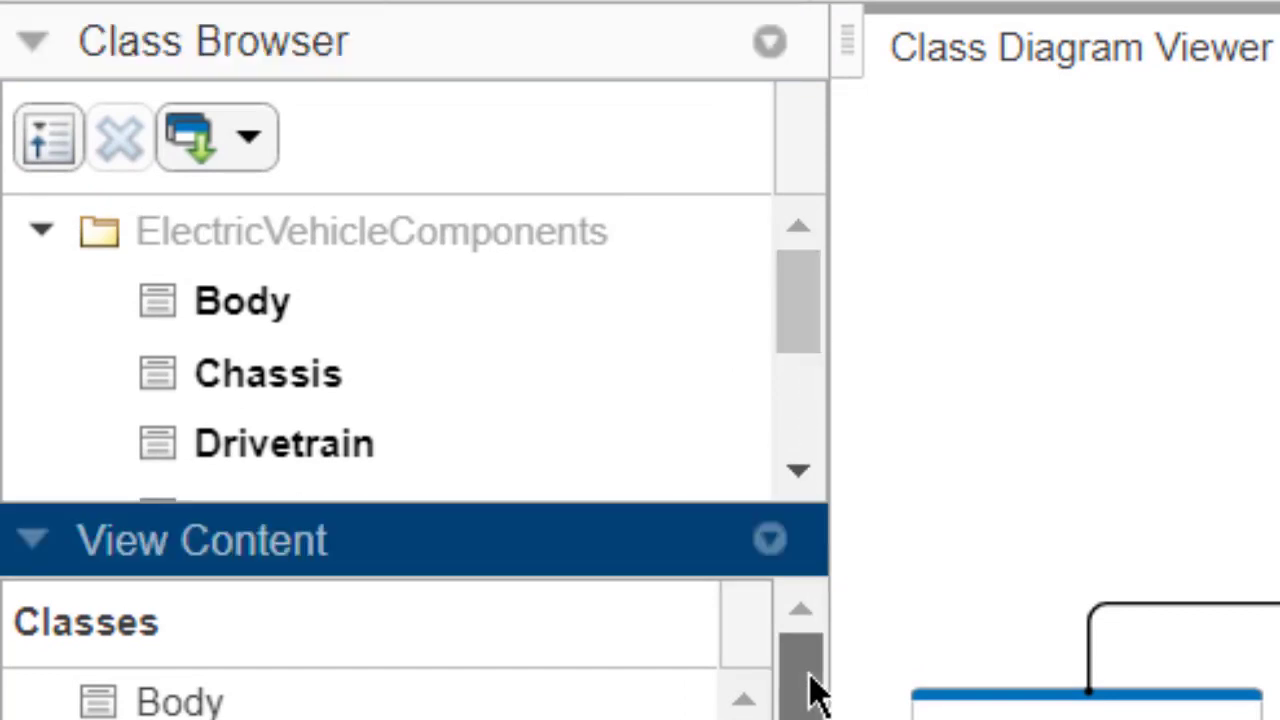
pyautogui.scroll(-3)
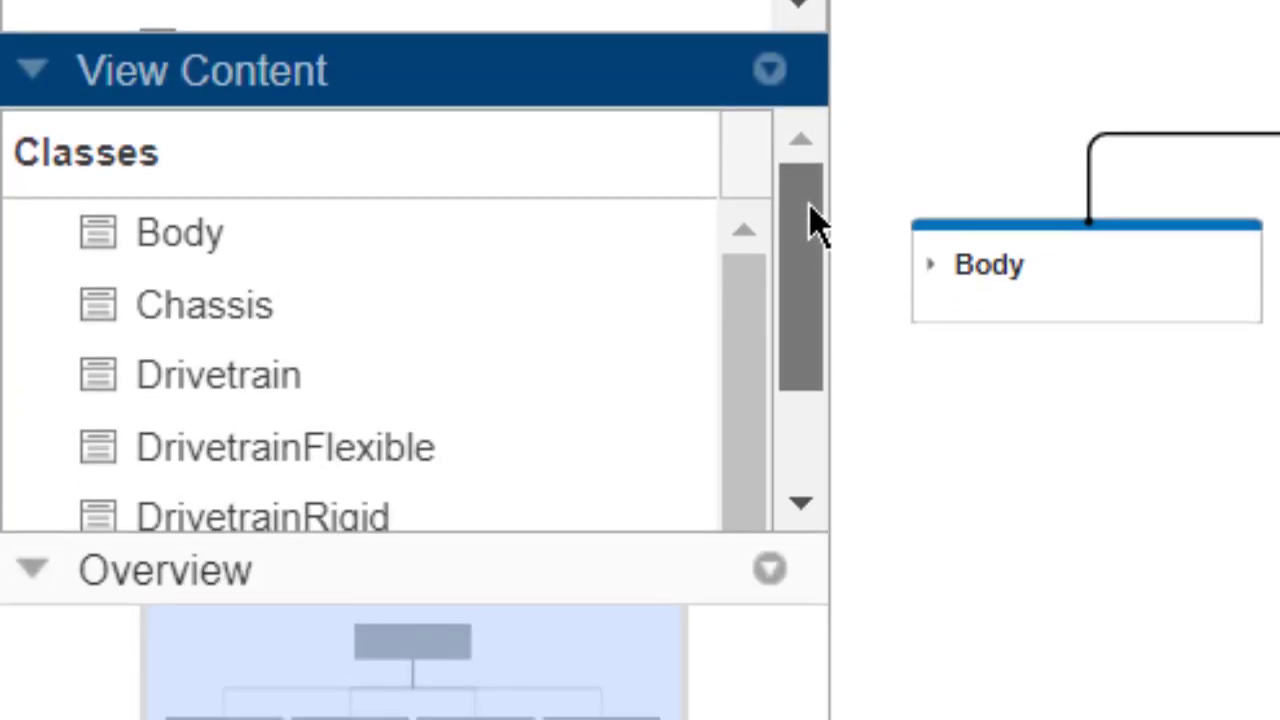
pyautogui.scroll(-3)
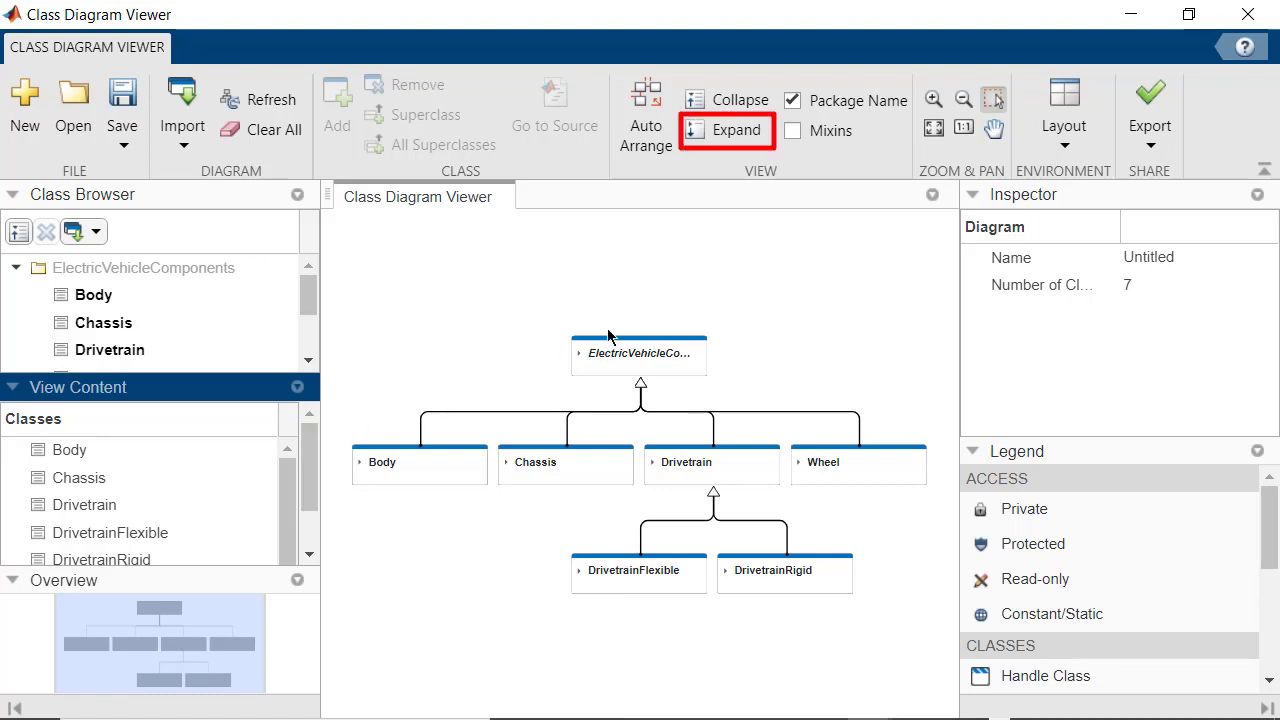
# - Expand all class cards via the View toolstrip to show properties and methods
pyautogui.click(737, 130)
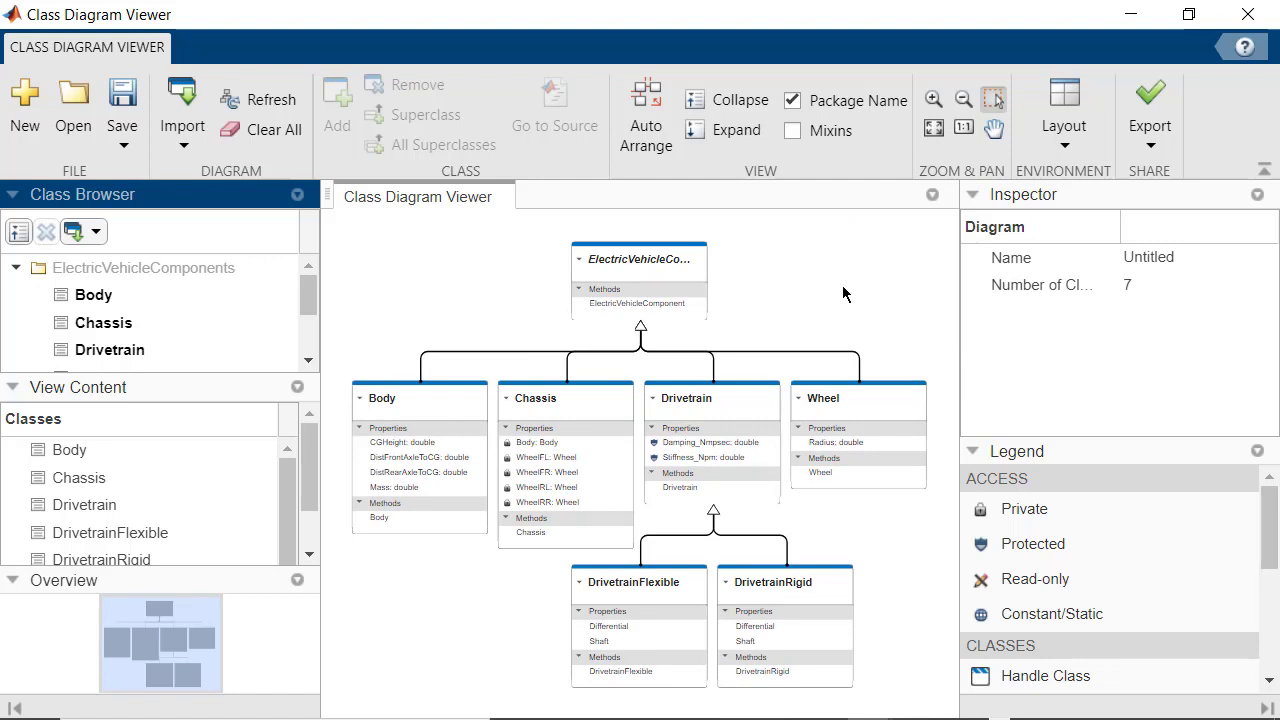
pyautogui.moveTo(870, 253)
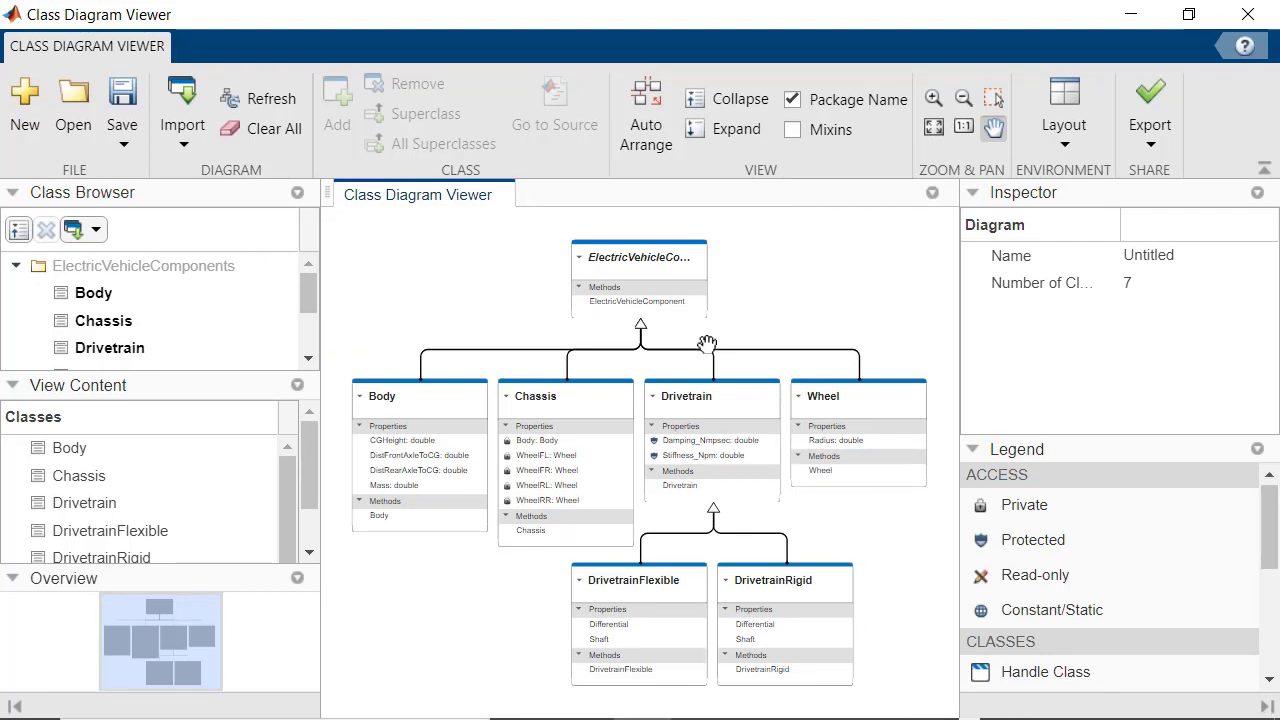
# - Switch to Pan and collapse only the ElectricVehicleComponent card, leaving child cards expanded
pyautogui.click(565, 395)
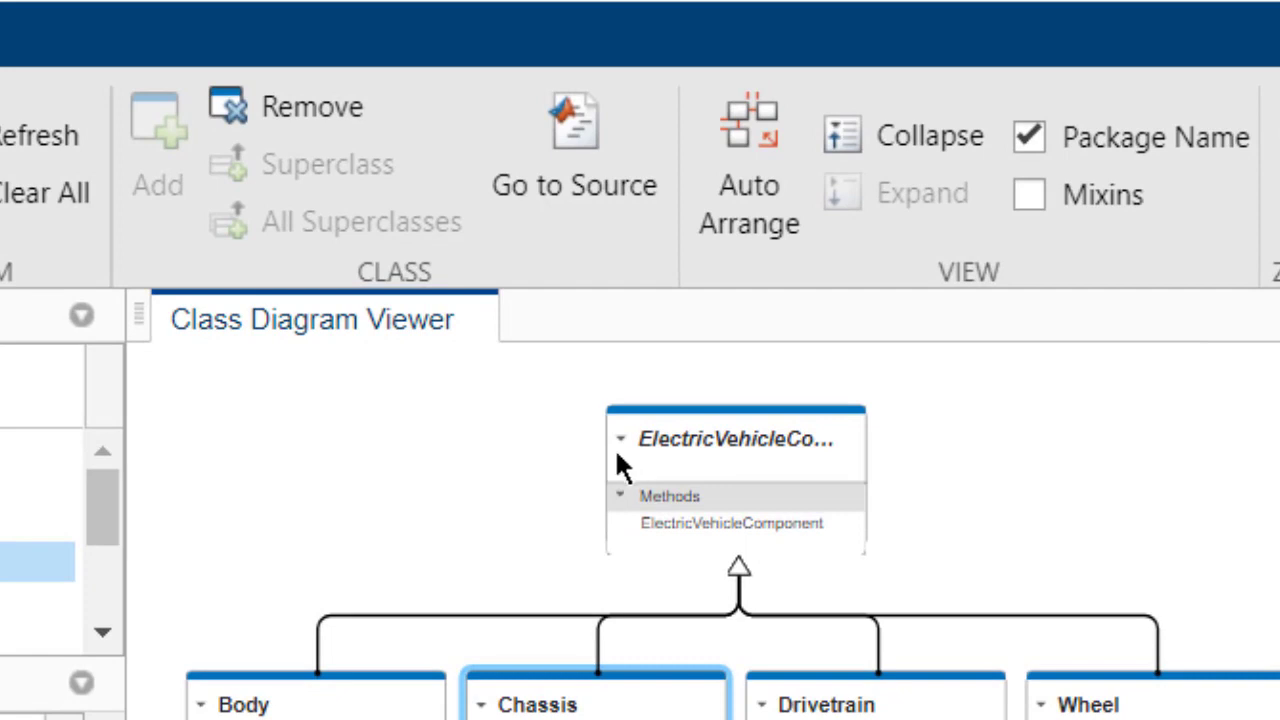
pyautogui.click(735, 438)
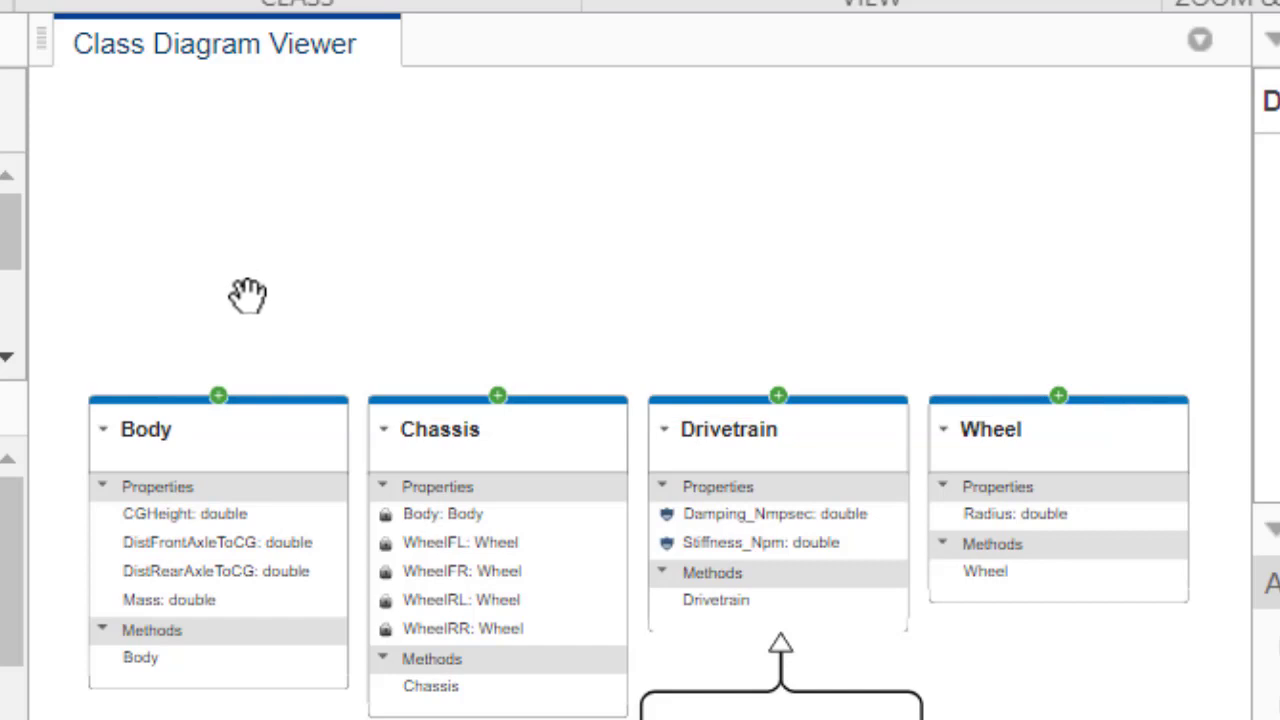
pyautogui.moveTo(220, 405)
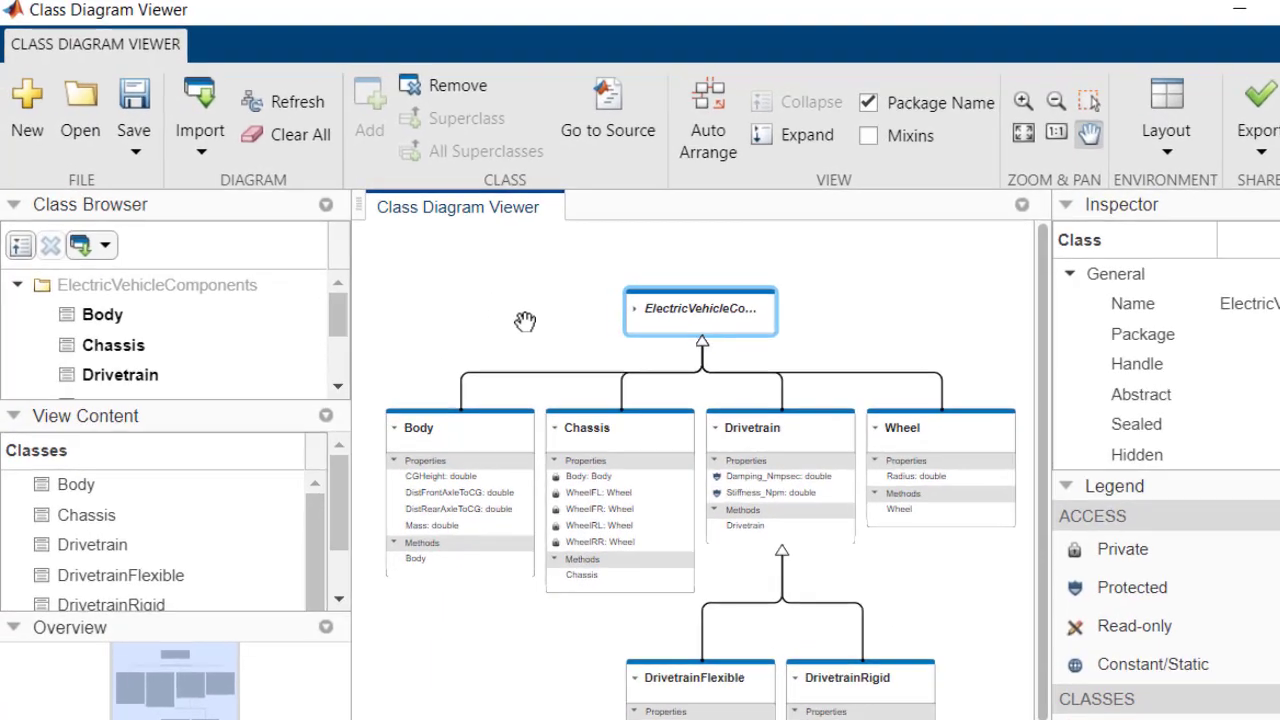
# - Save the diagram as EVClassDiagram.mldatx in the ElectricVehicleComponents folder
pyautogui.click(135, 152)
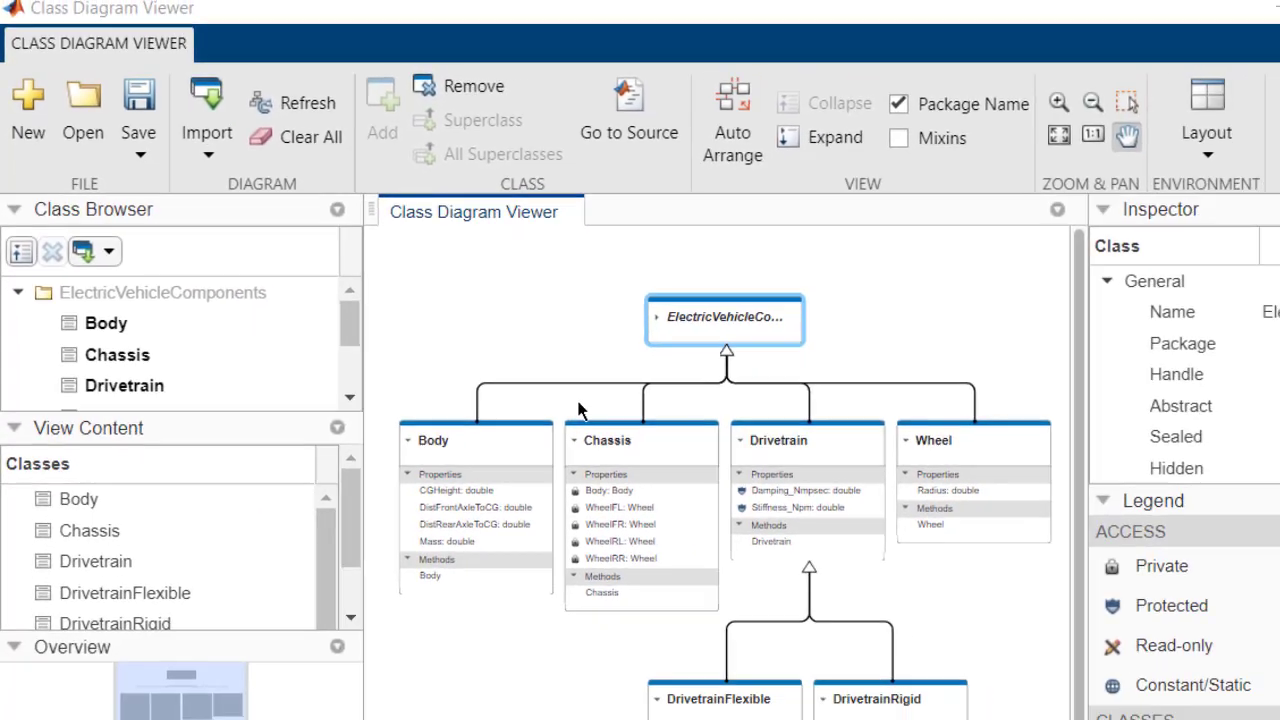
pyautogui.click(138, 103)
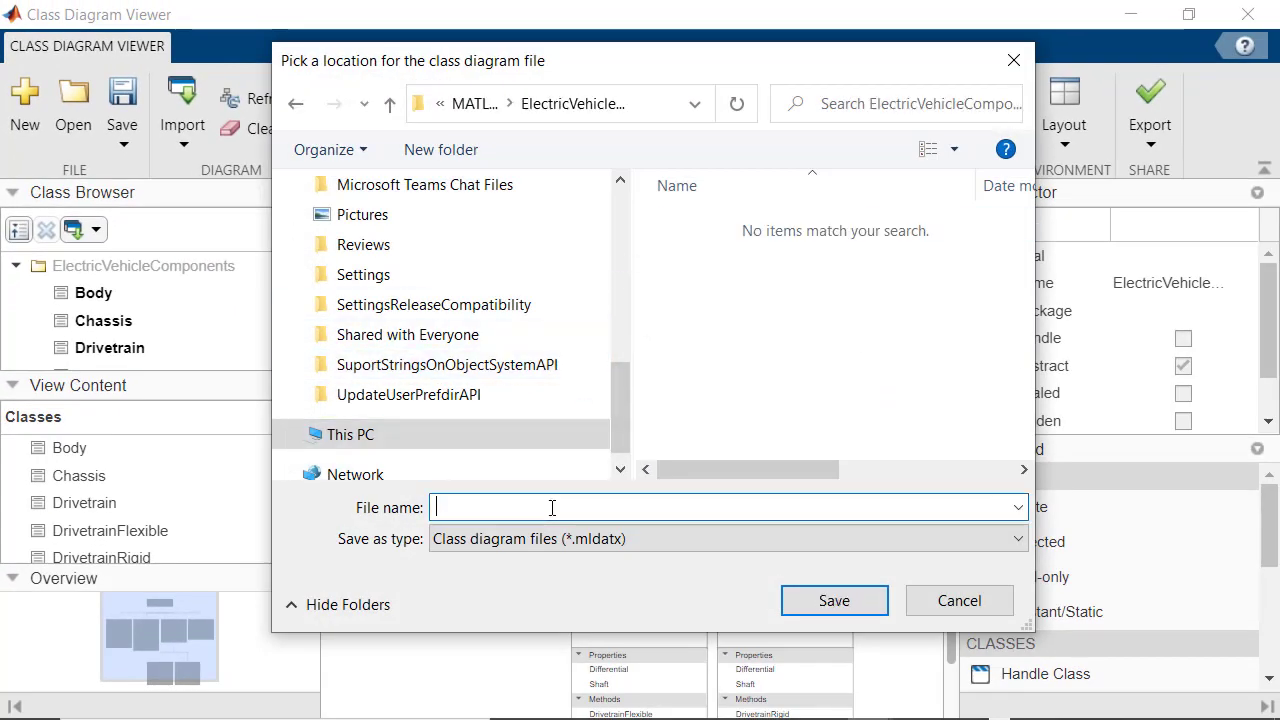
pyautogui.write('EVClassDiagram')
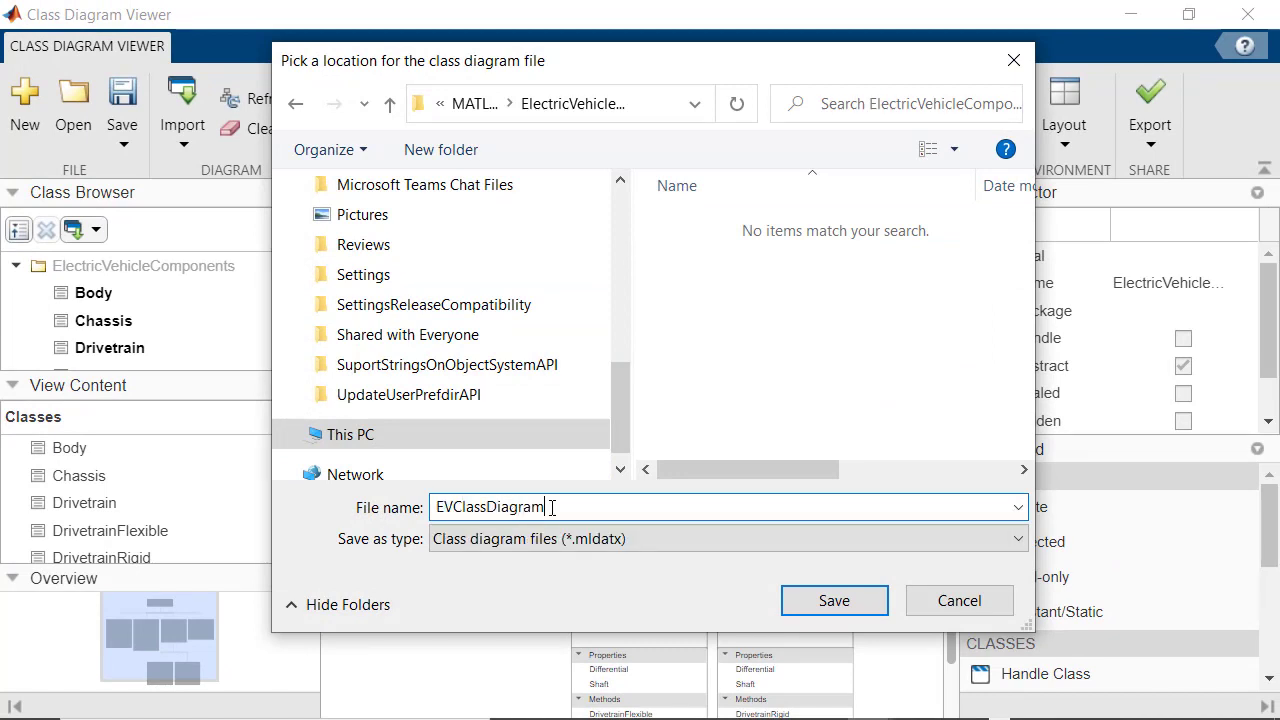
pyautogui.click(834, 600)
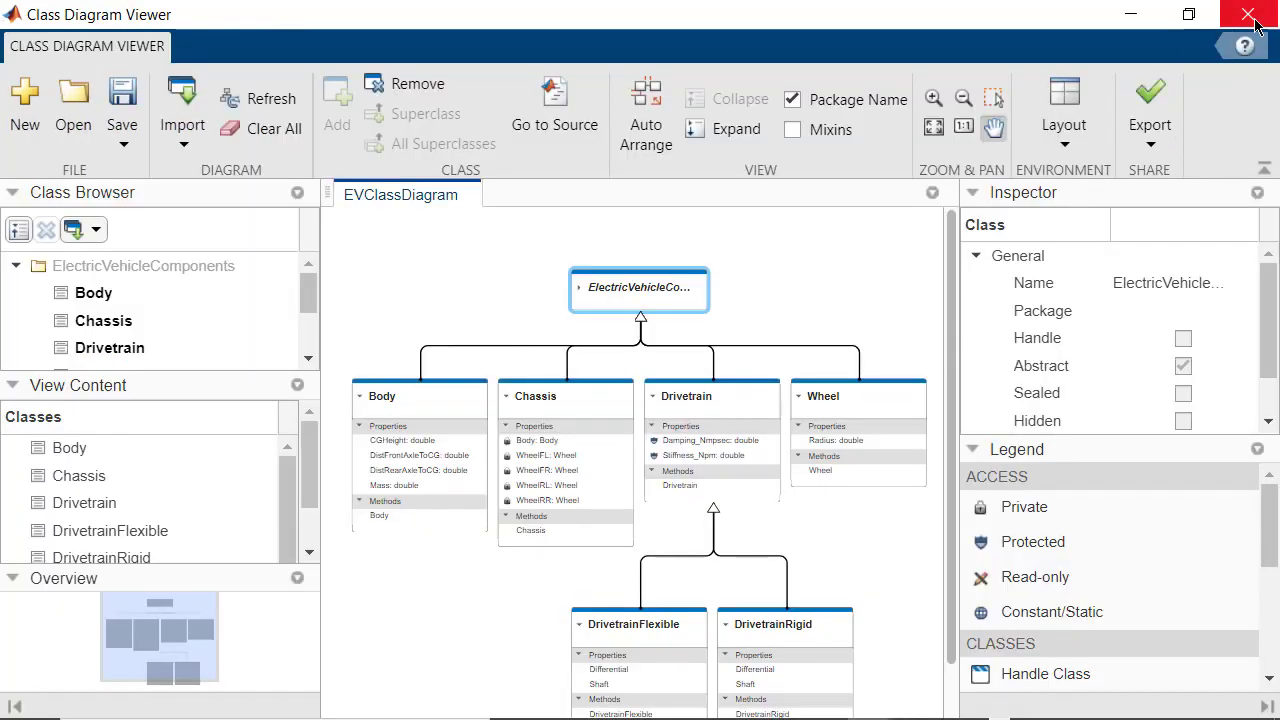
# - Close the viewer and reopen EVClassDiagram.mldatx from the Current Folder browser
pyautogui.click(1248, 14)
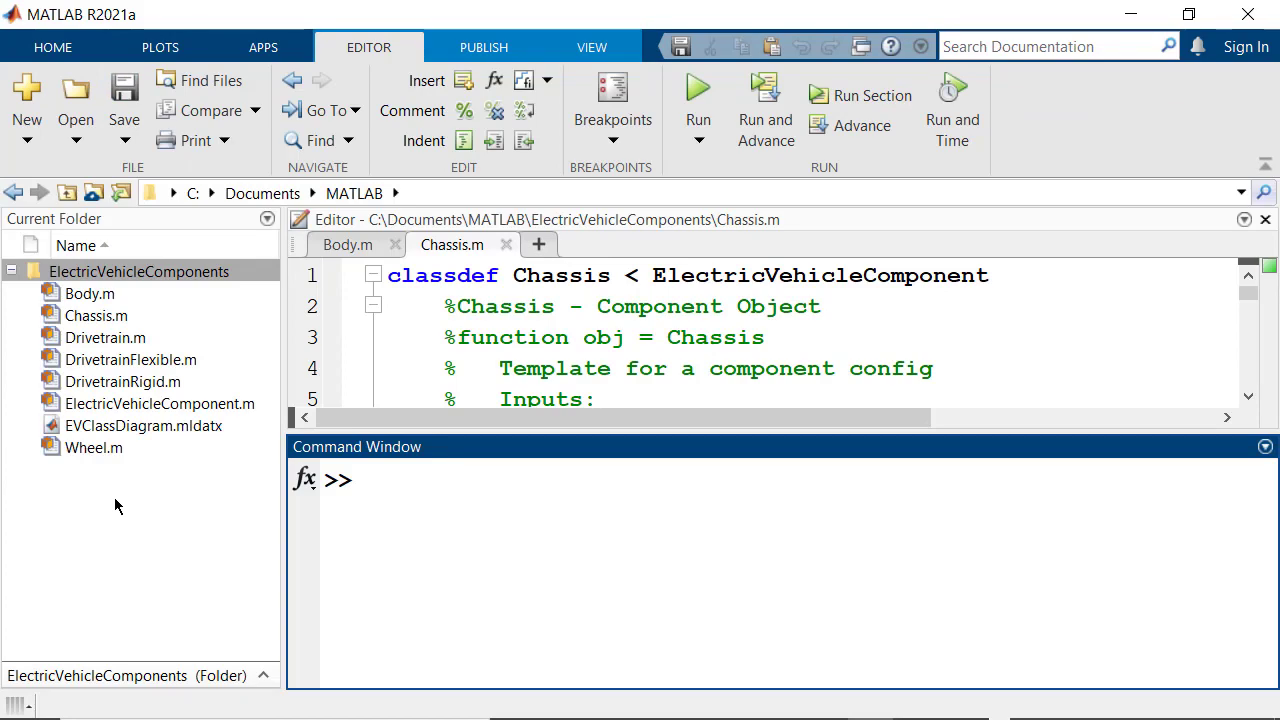
pyautogui.click(143, 425)
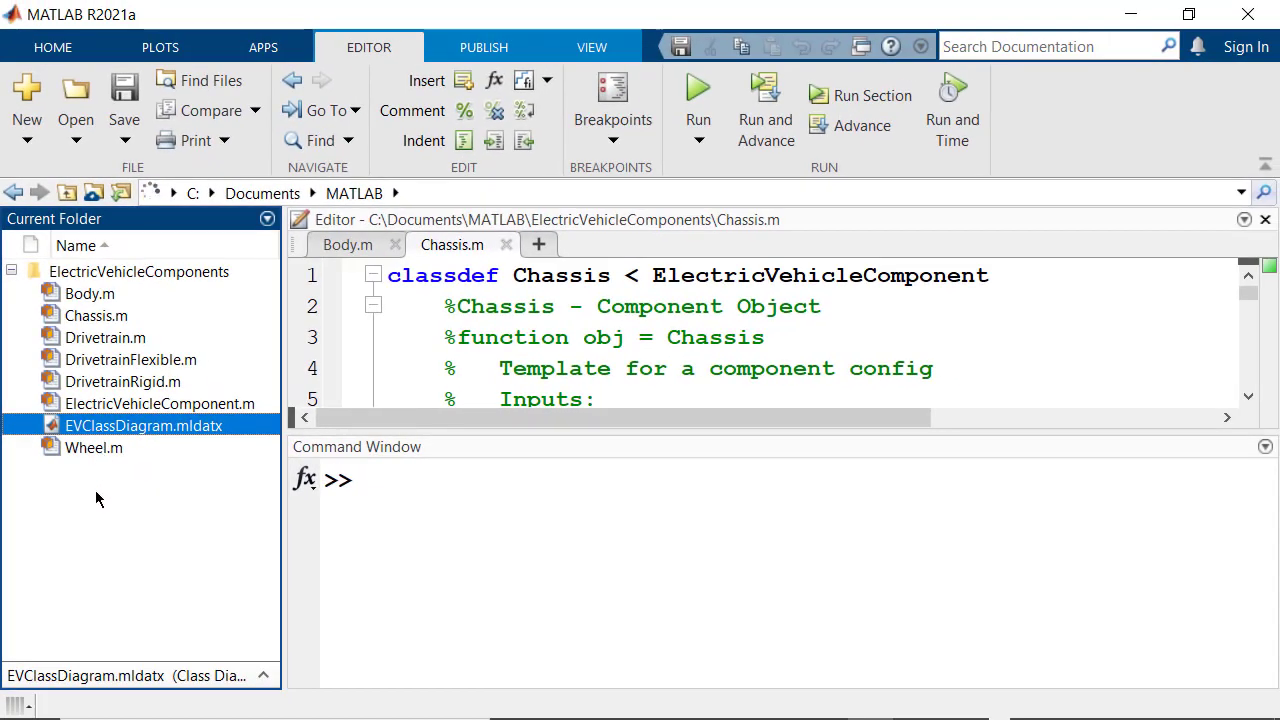
pyautogui.doubleClick(143, 425)
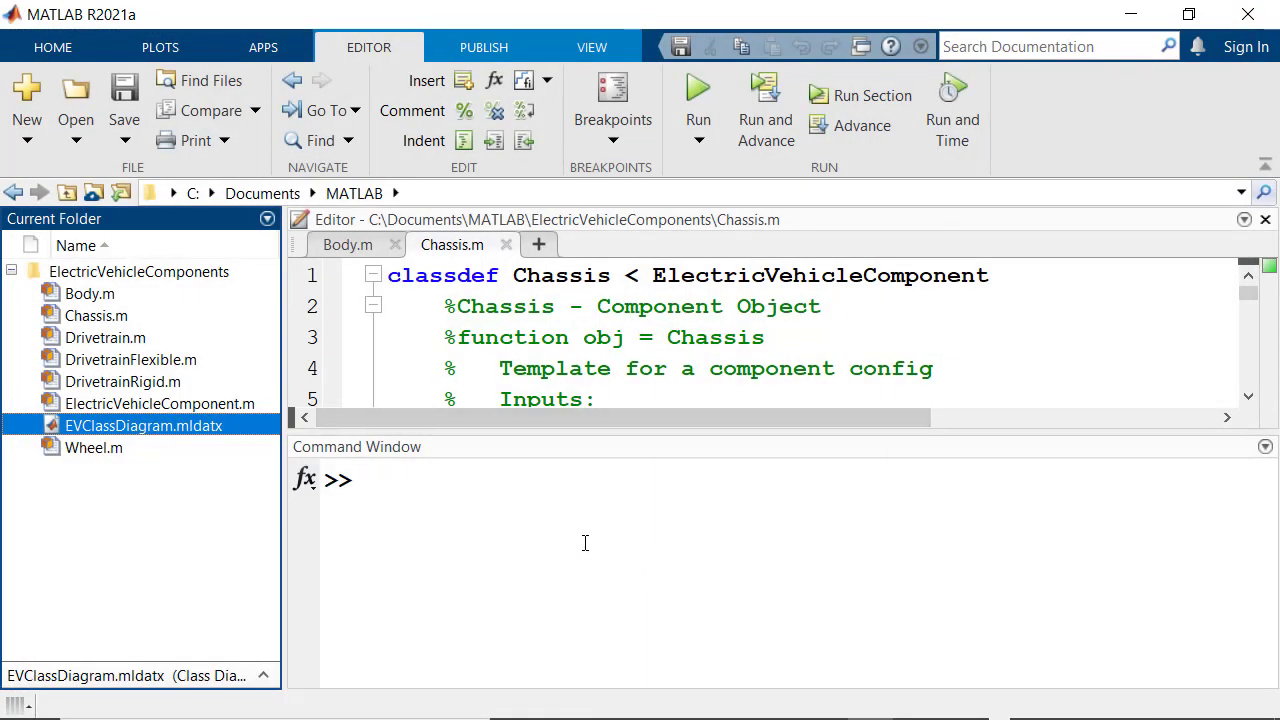
# - Run matlab.project.example.timesTable and show the PROJECT tab with its Class Diagram tool
pyautogui.write('ma')
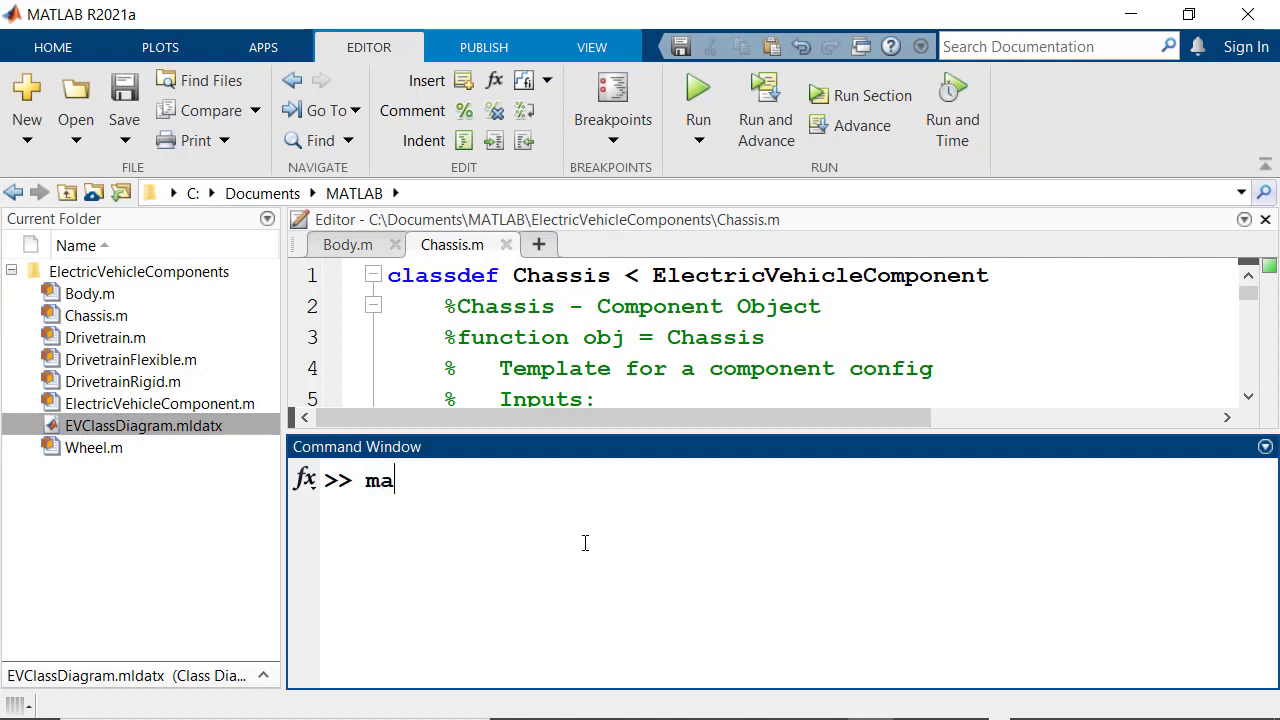
pyautogui.write('tlab.projec')
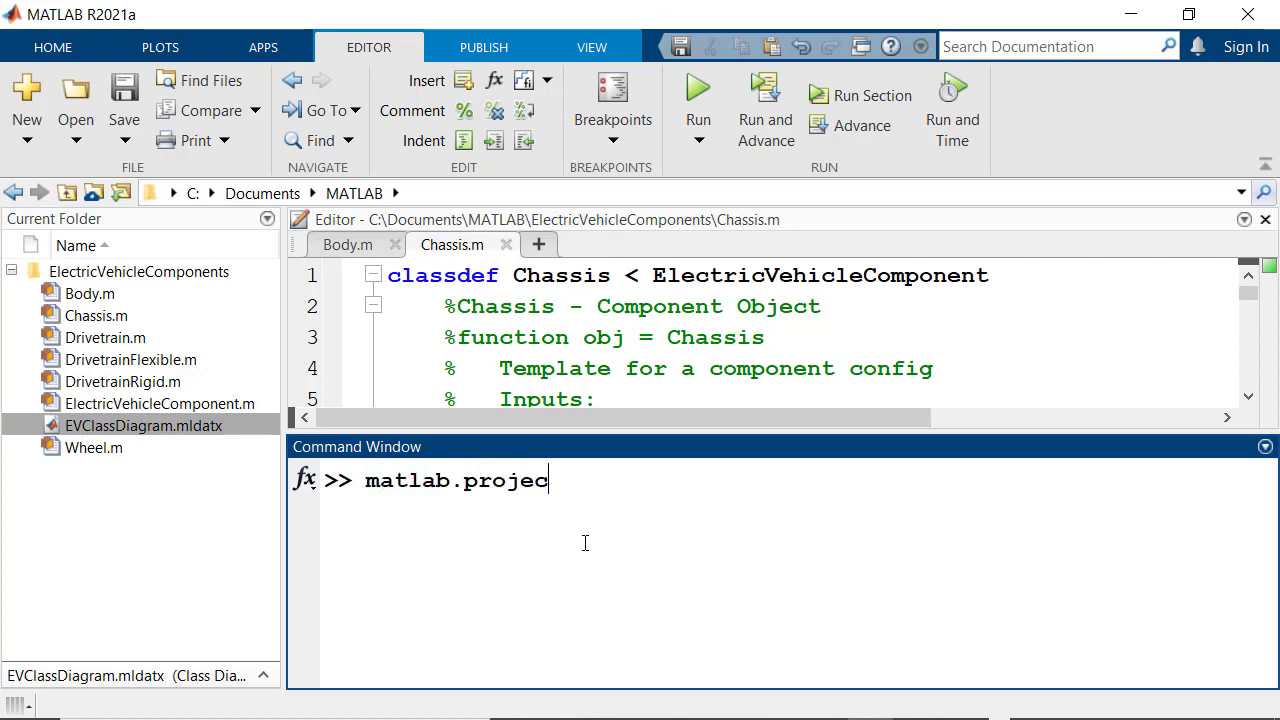
pyautogui.write('t.example')
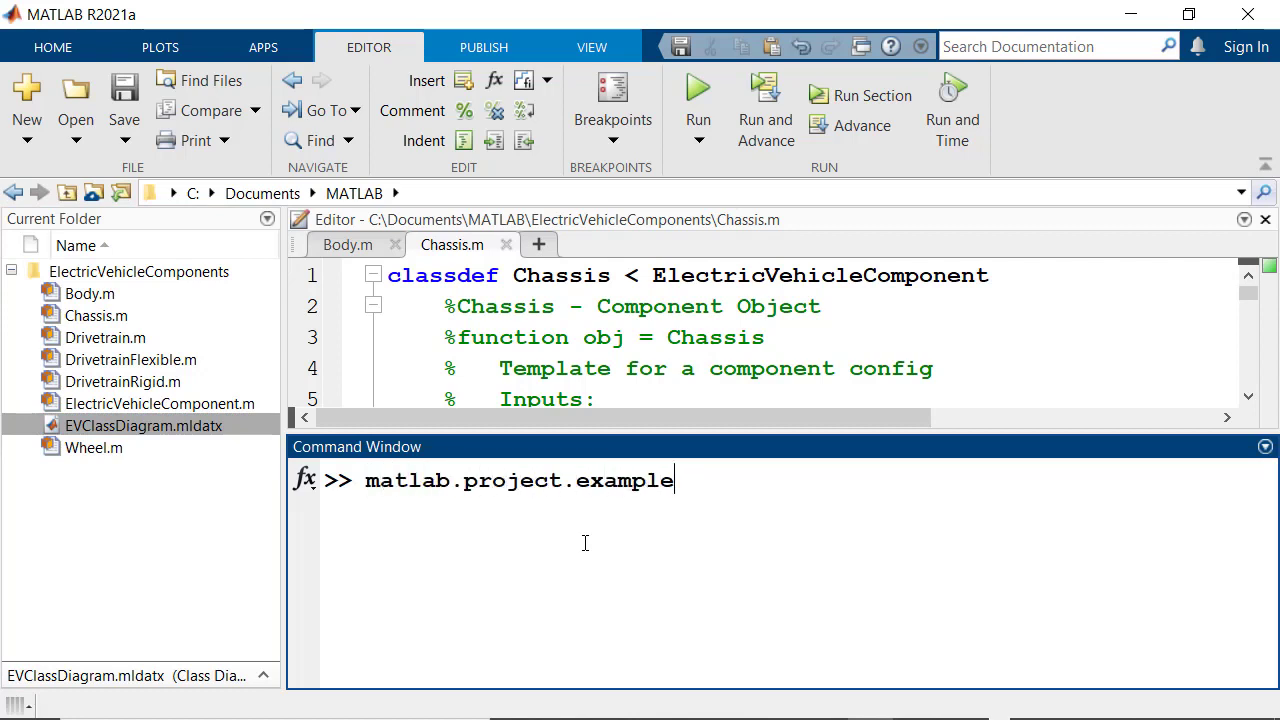
pyautogui.write('.timesTable')
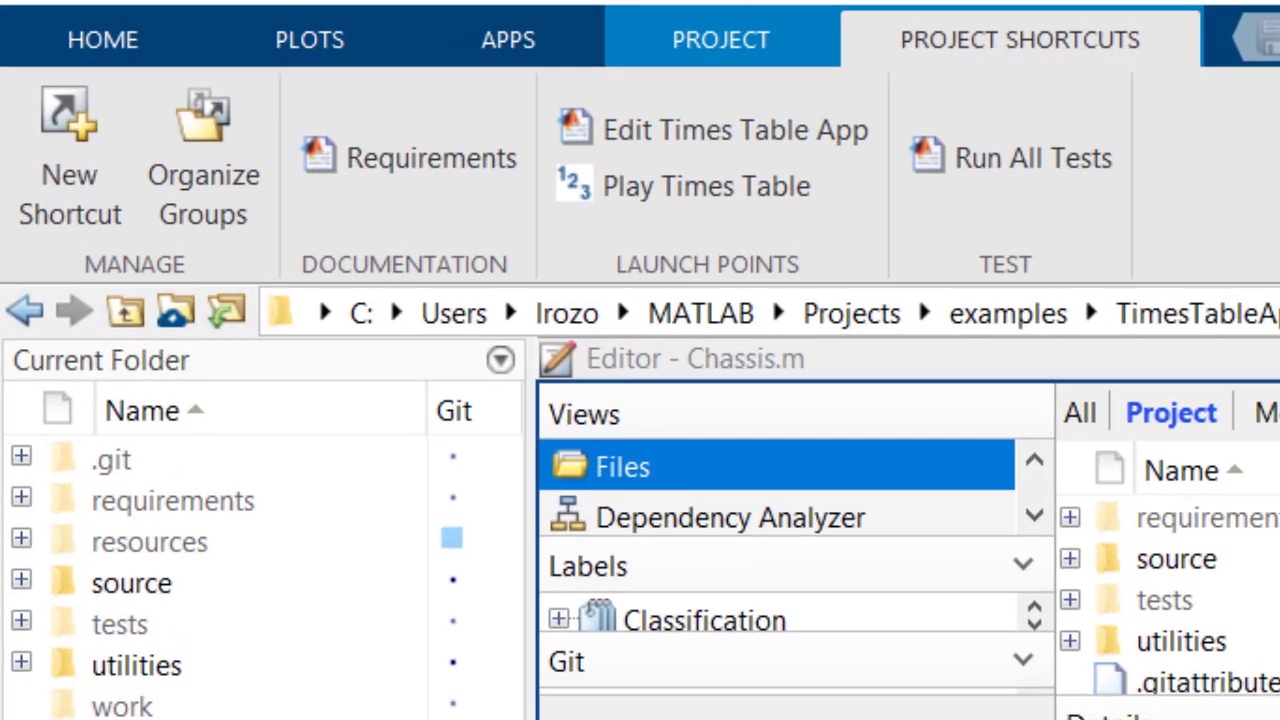
pyautogui.click(720, 39)
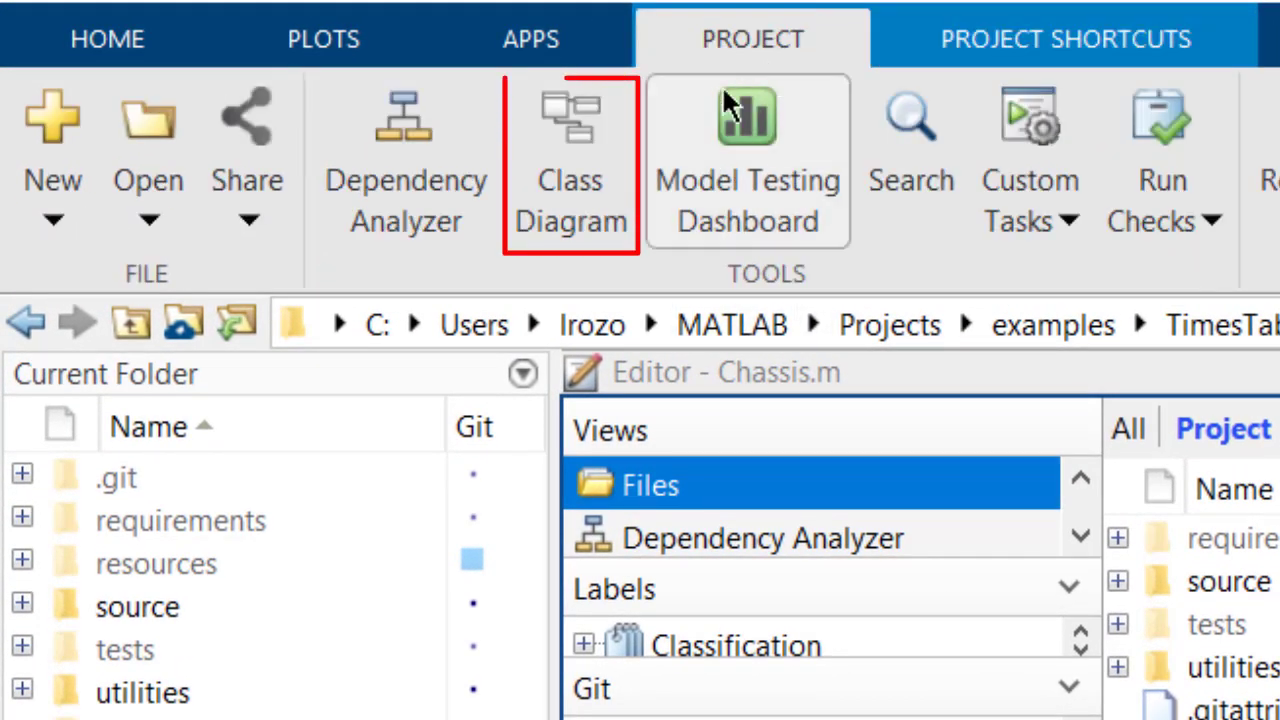